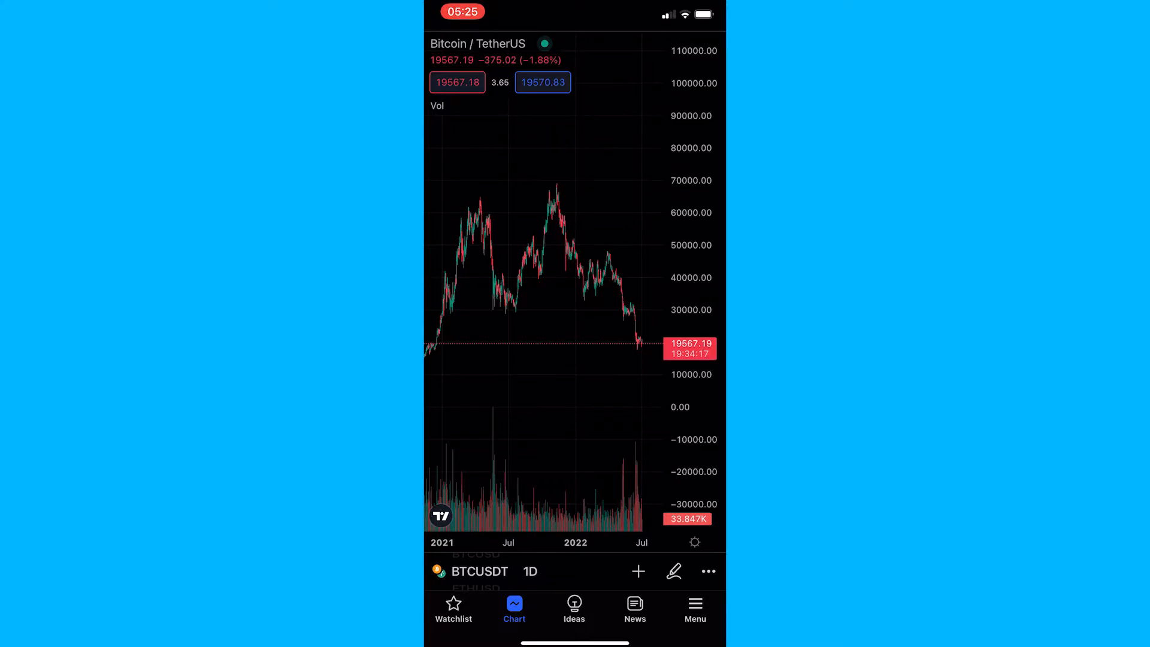
# Show the drawing tools list from the pencil icon on the BTCUSDT chart.
pyautogui.click(673, 571)
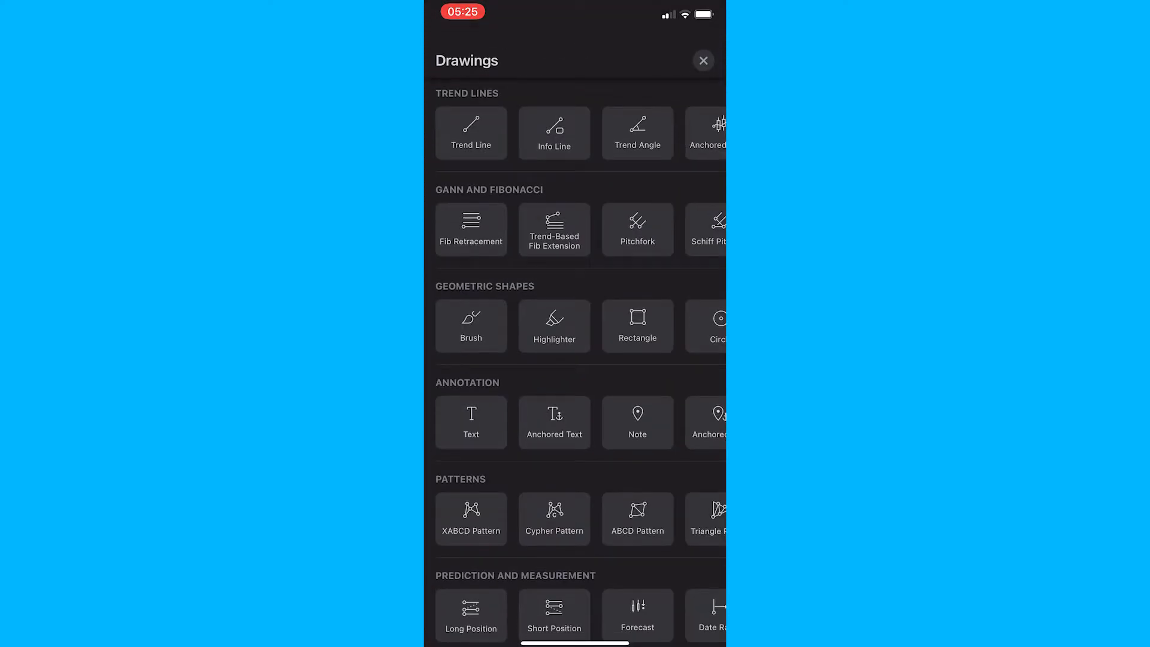
# Scroll to the Prediction and Measurement tools to reach Date and Price Range.
pyautogui.scroll(-3)
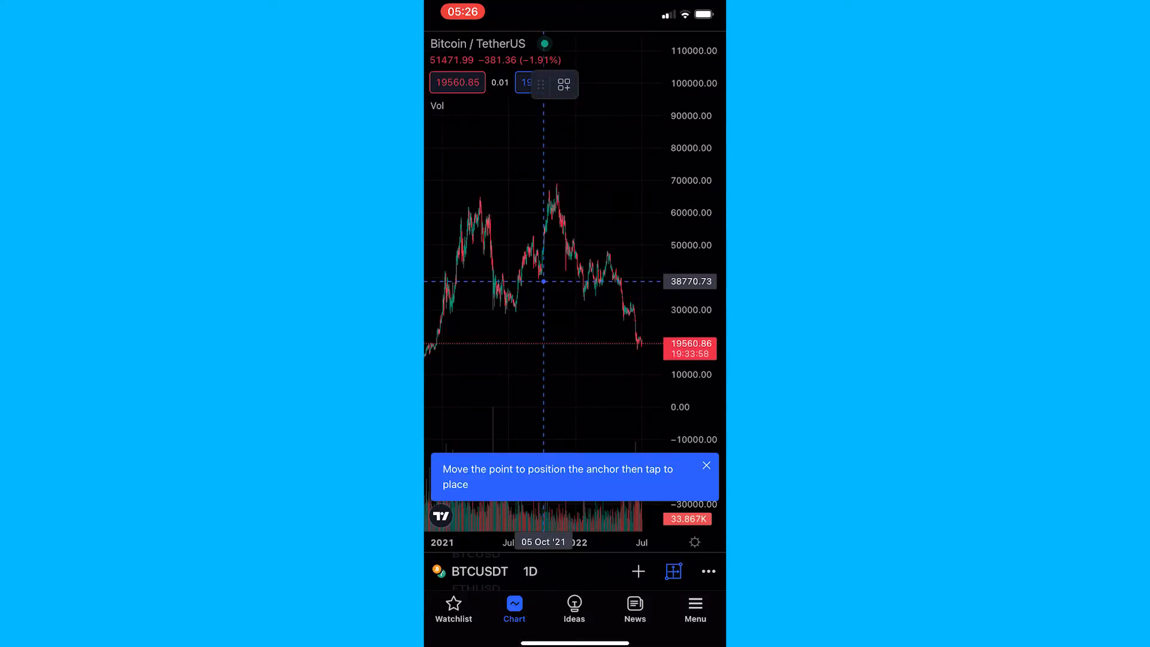
# Anchor the range at the 23 Jul '21 low near 29968, reading 113.73% over 162 days.
pyautogui.moveTo(543, 281); pyautogui.dragTo(534, 321)
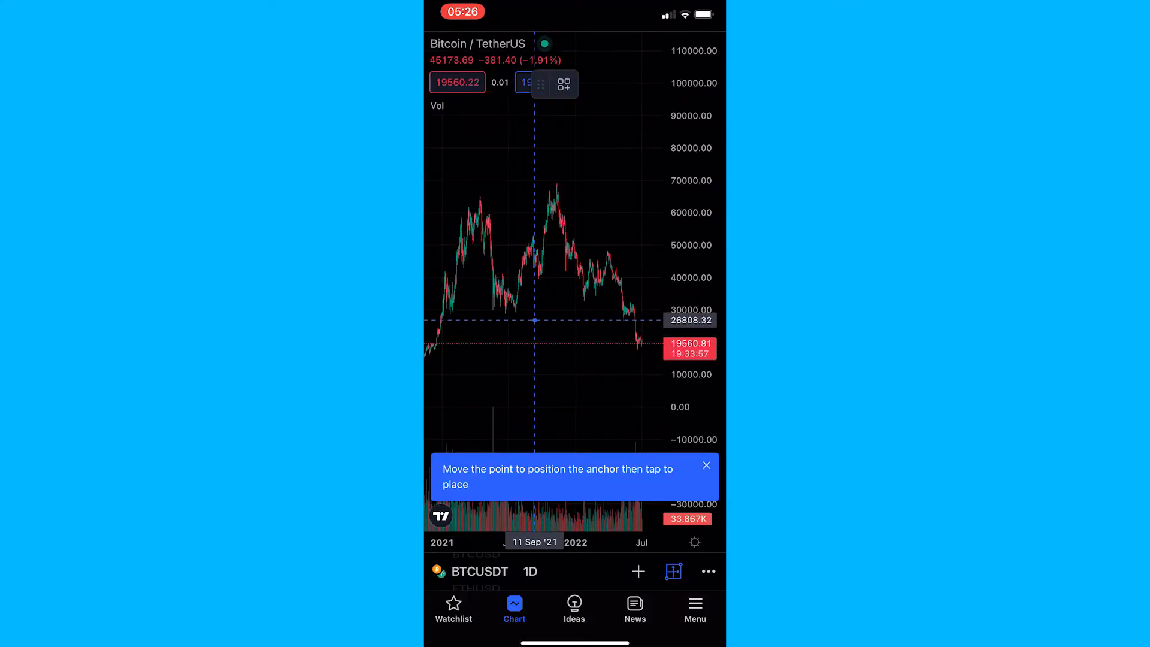
pyautogui.moveTo(534, 319); pyautogui.dragTo(528, 311)
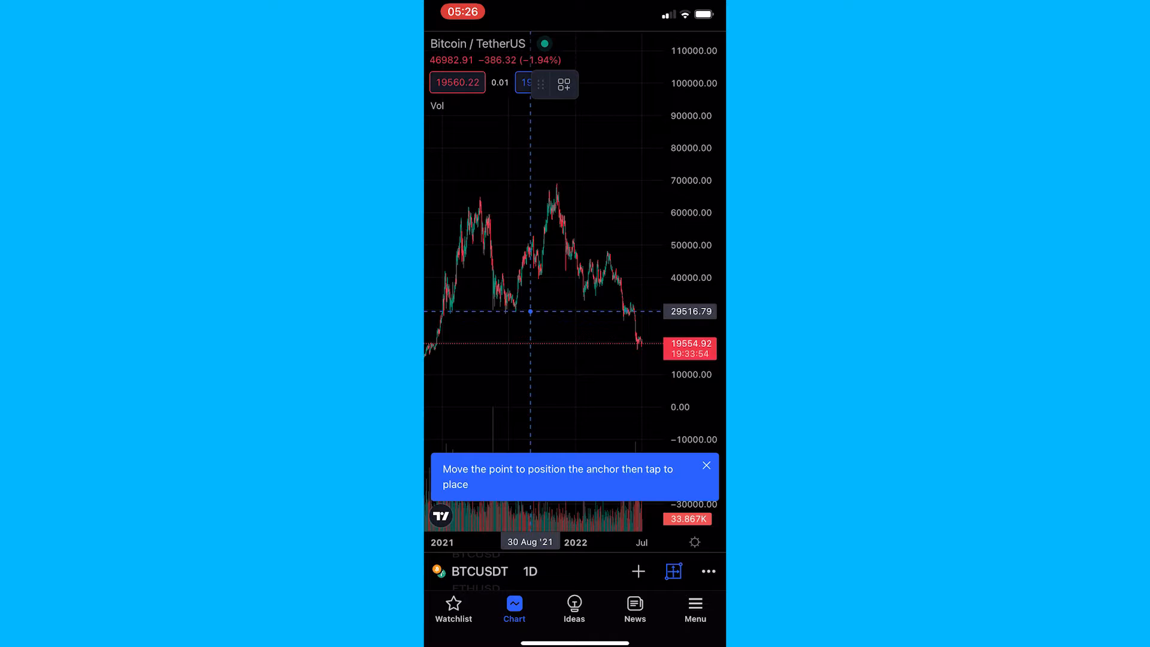
pyautogui.moveTo(529, 312); pyautogui.dragTo(516, 312)
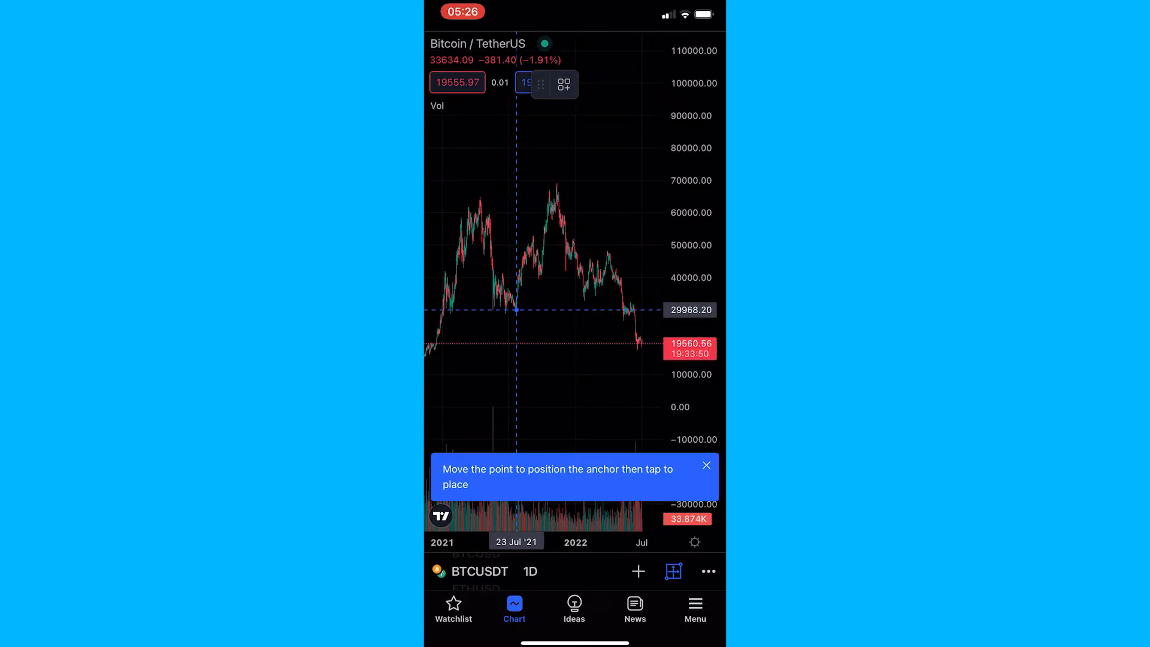
pyautogui.click(516, 309)
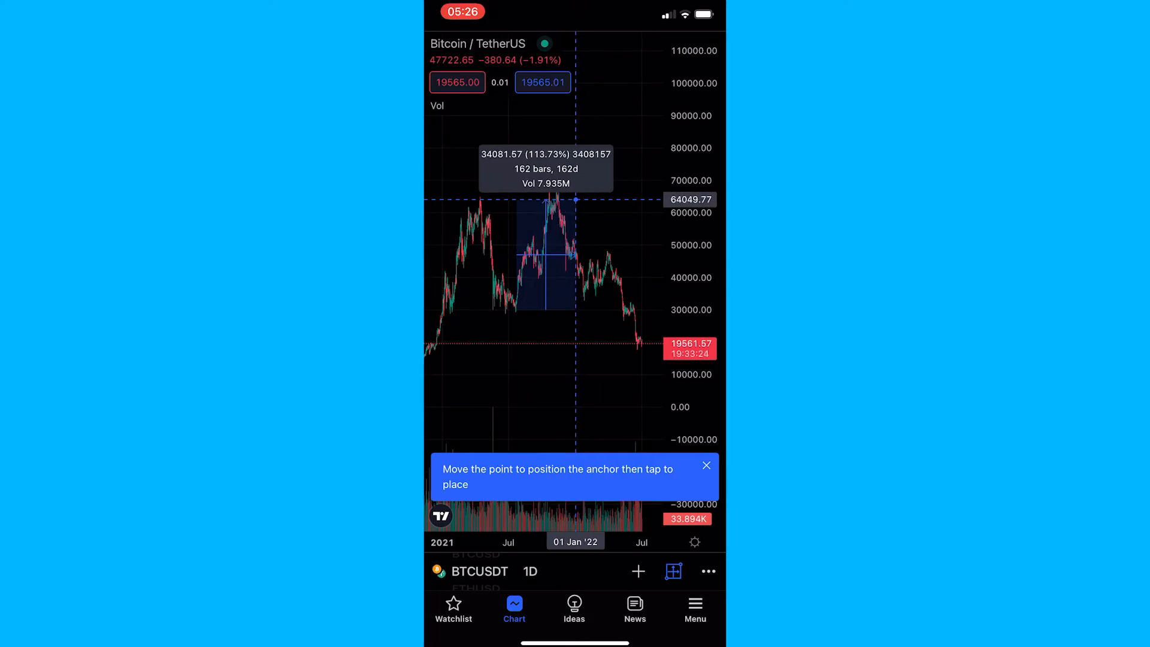
# Drag away the in-progress range so the BTCUSDT chart is plain again.
pyautogui.moveTo(546, 199); pyautogui.dragTo(540, 241)
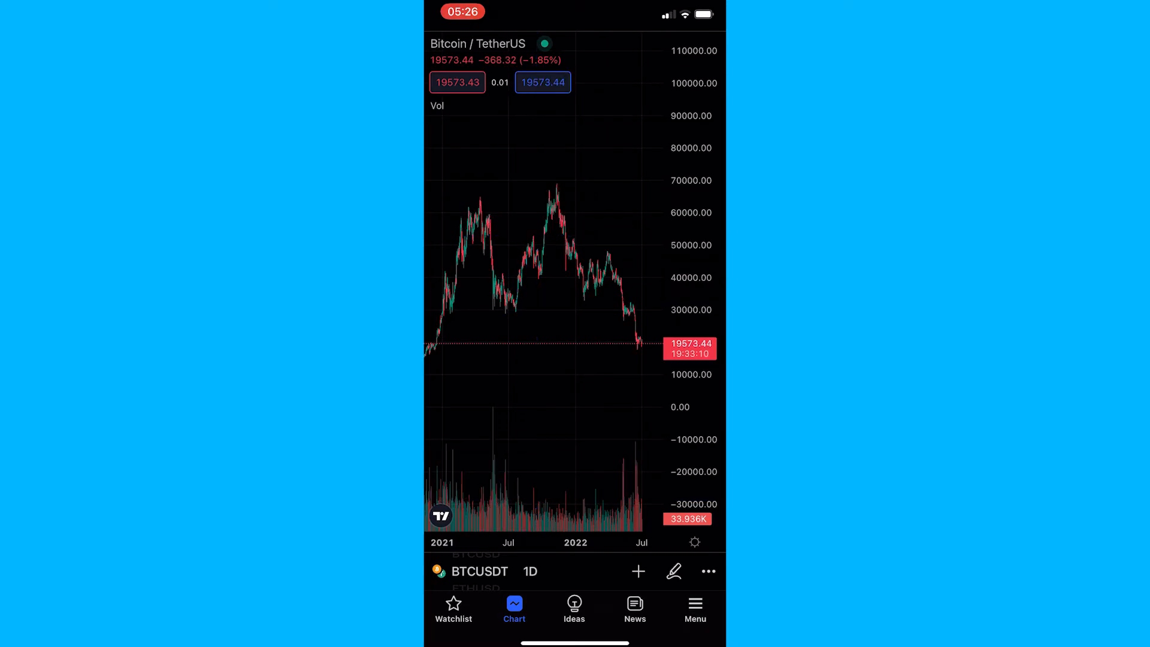
# Draw a new range from the 12 Nov '21 peak to the latest candle, −59.45% over 254 days.
pyautogui.click(673, 570)
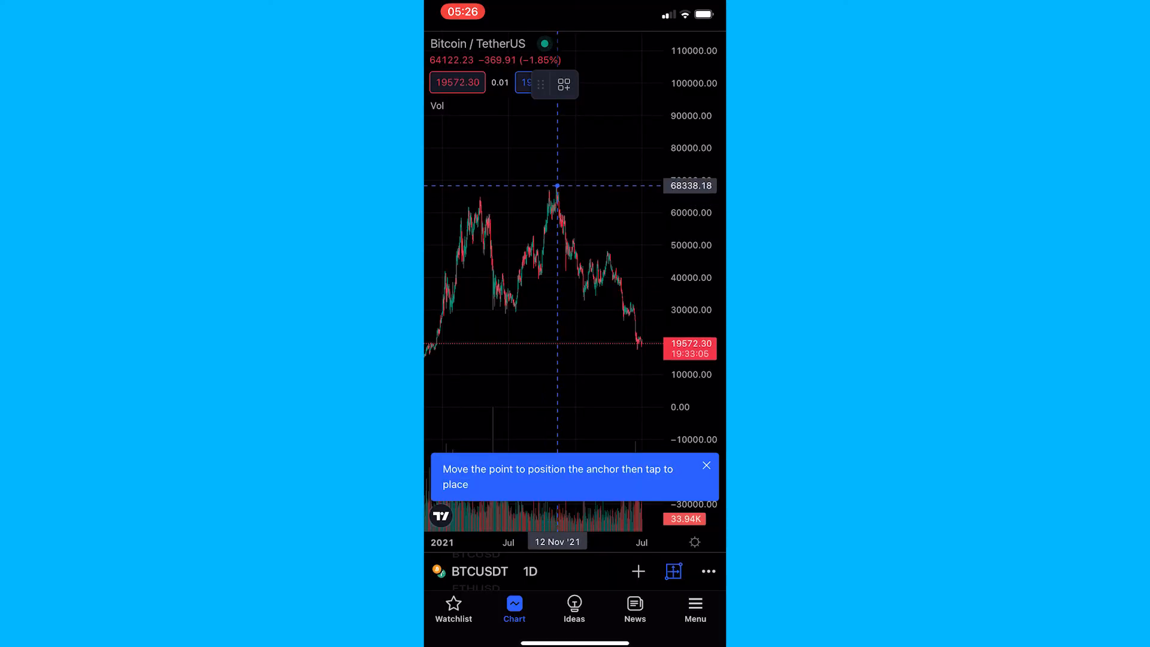
pyautogui.moveTo(557, 186); pyautogui.dragTo(648, 316)
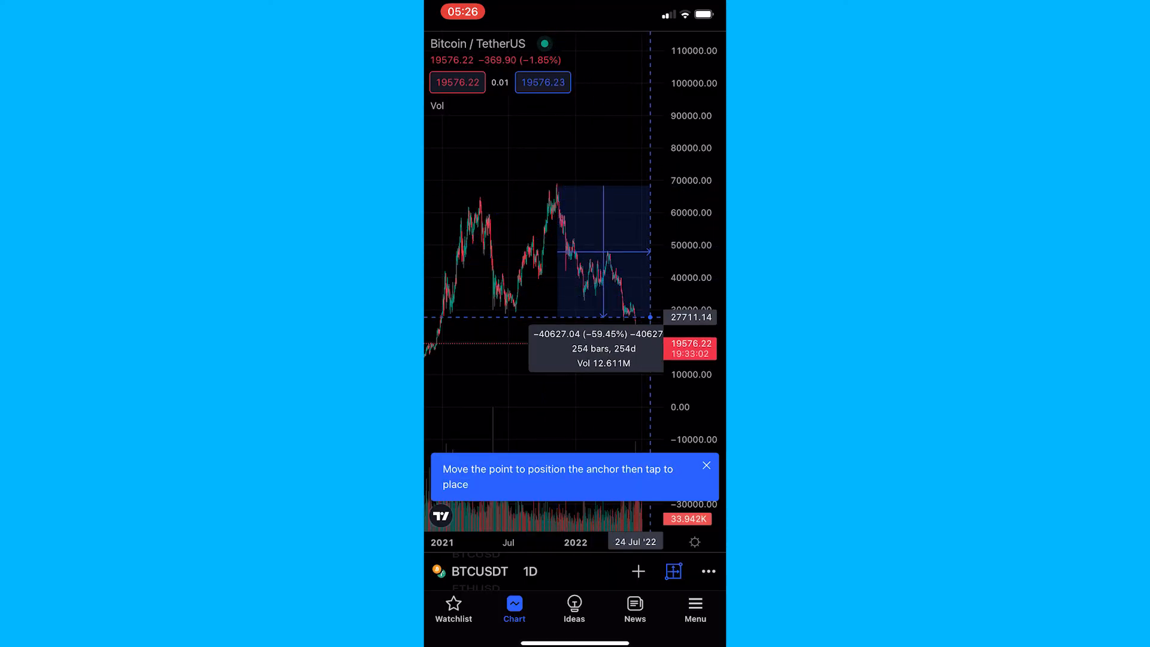